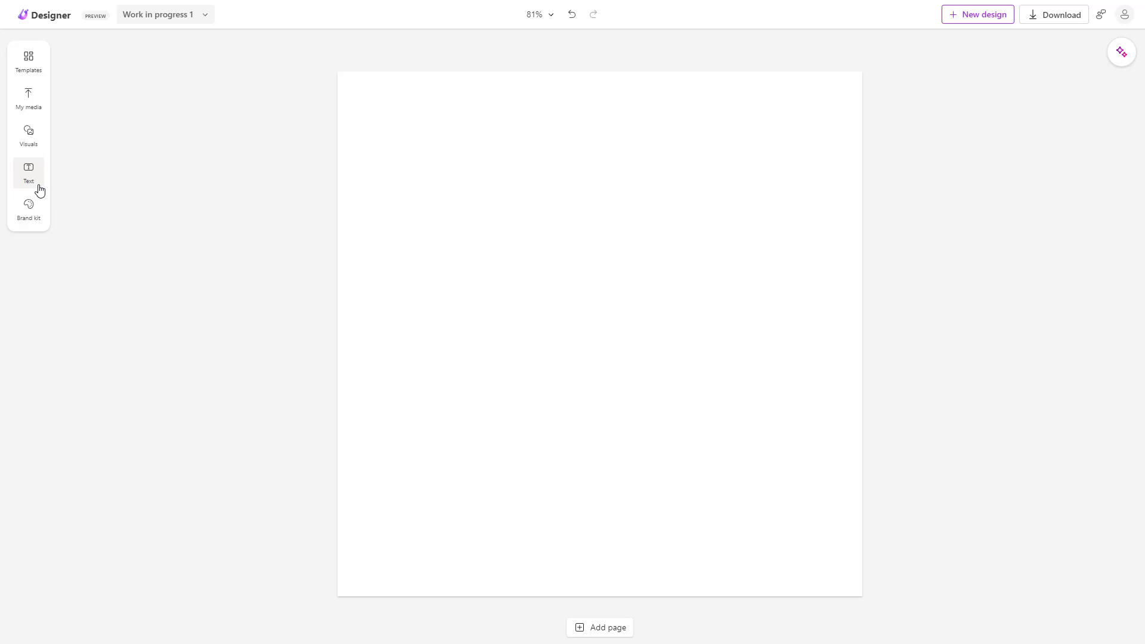
# - Add placeholder heading, subheading and body text blocks to the blank page from the Text panel
pyautogui.click(28, 172)
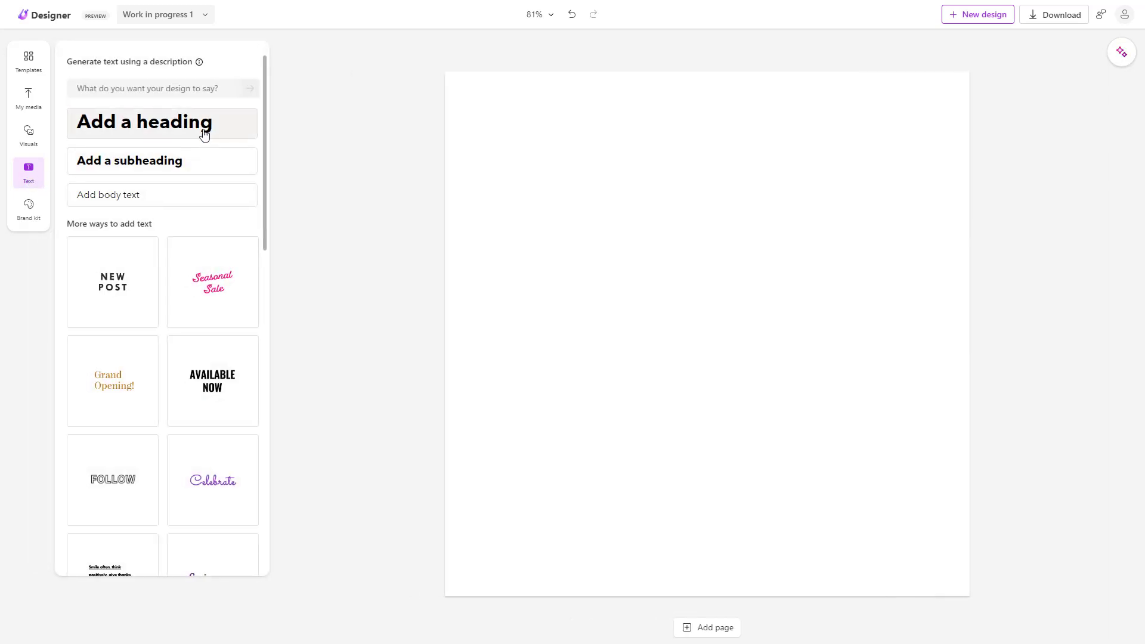
pyautogui.click(143, 122)
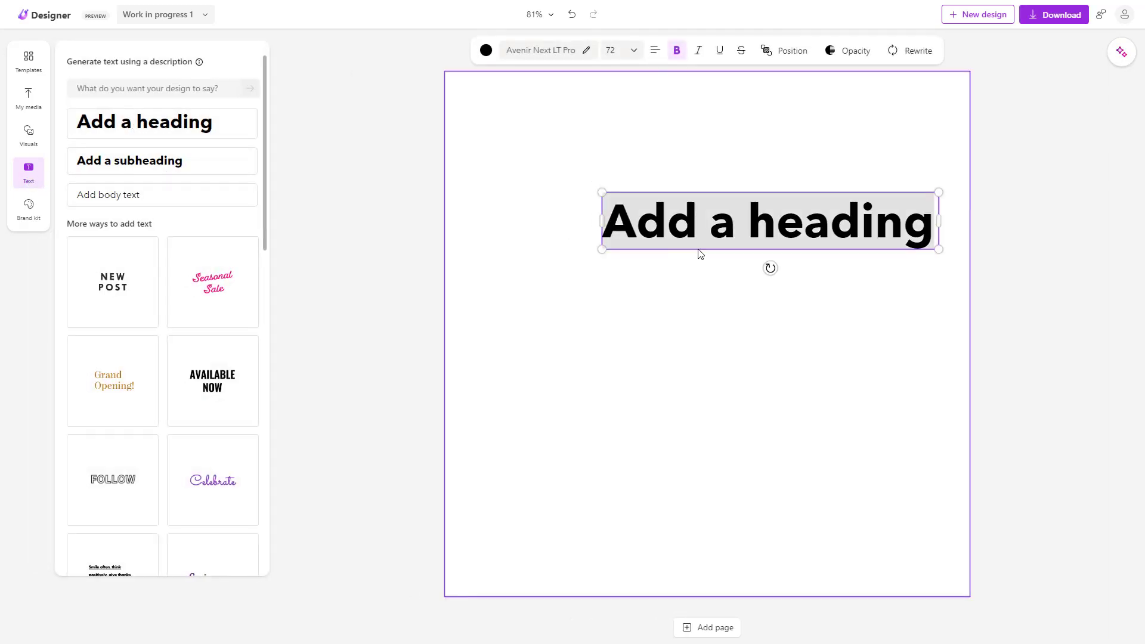
pyautogui.click(541, 50)
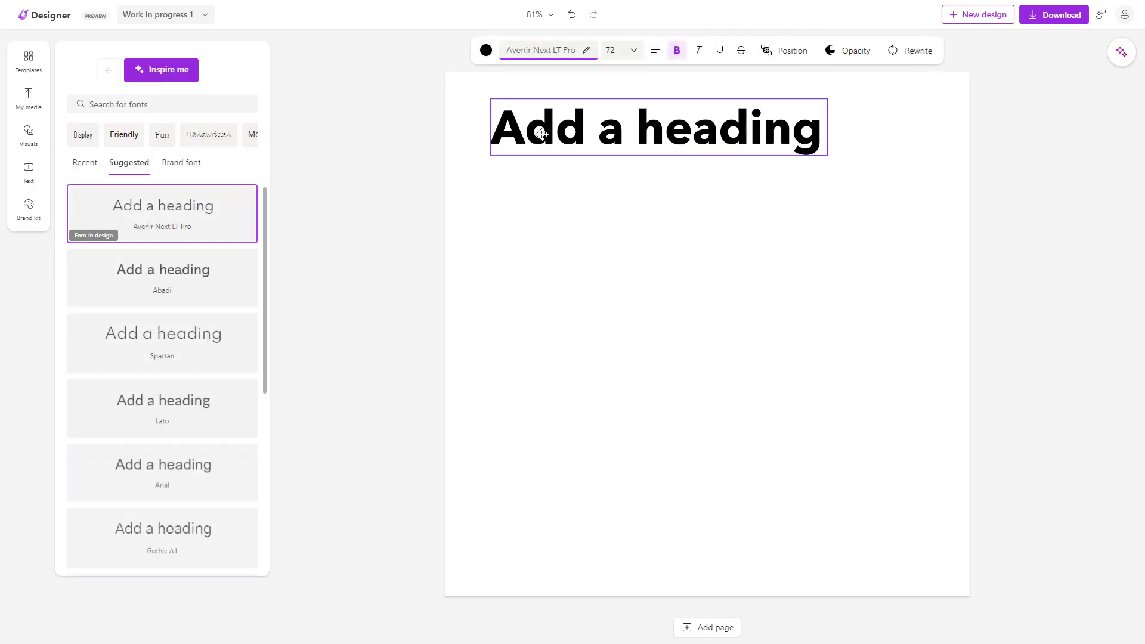
pyautogui.click(29, 173)
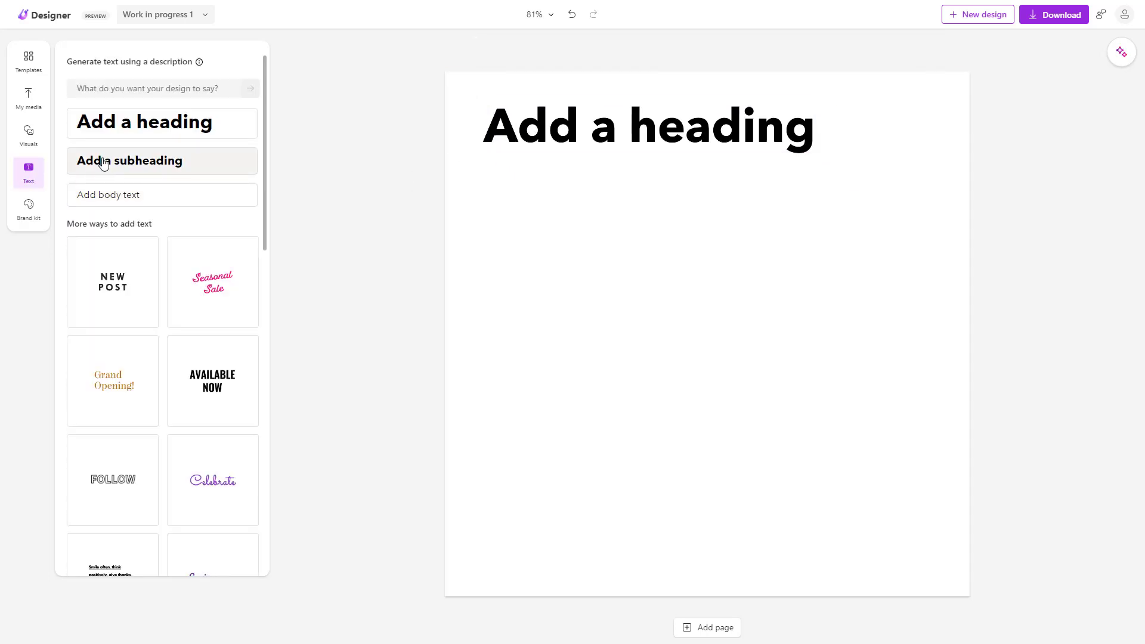
pyautogui.click(130, 160)
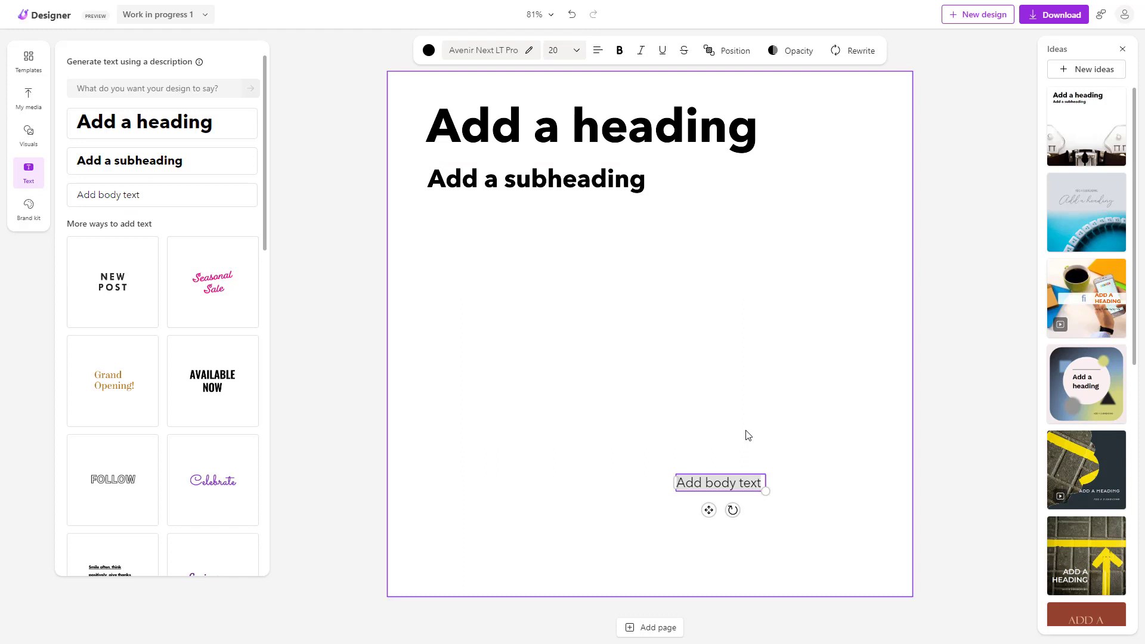
pyautogui.click(483, 50)
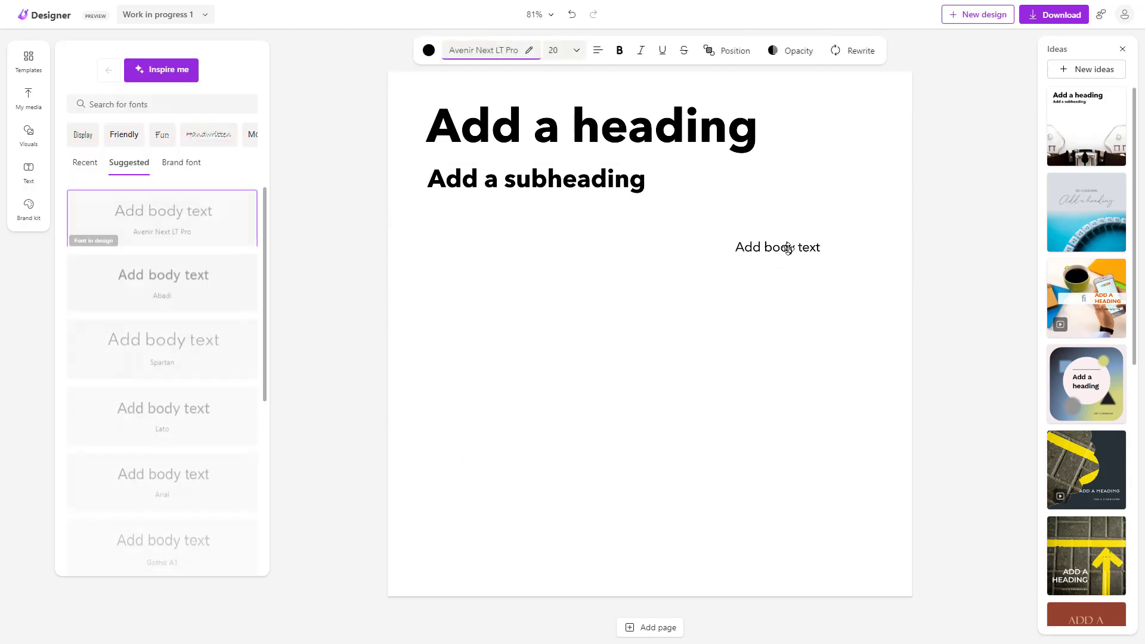
pyautogui.click(29, 173)
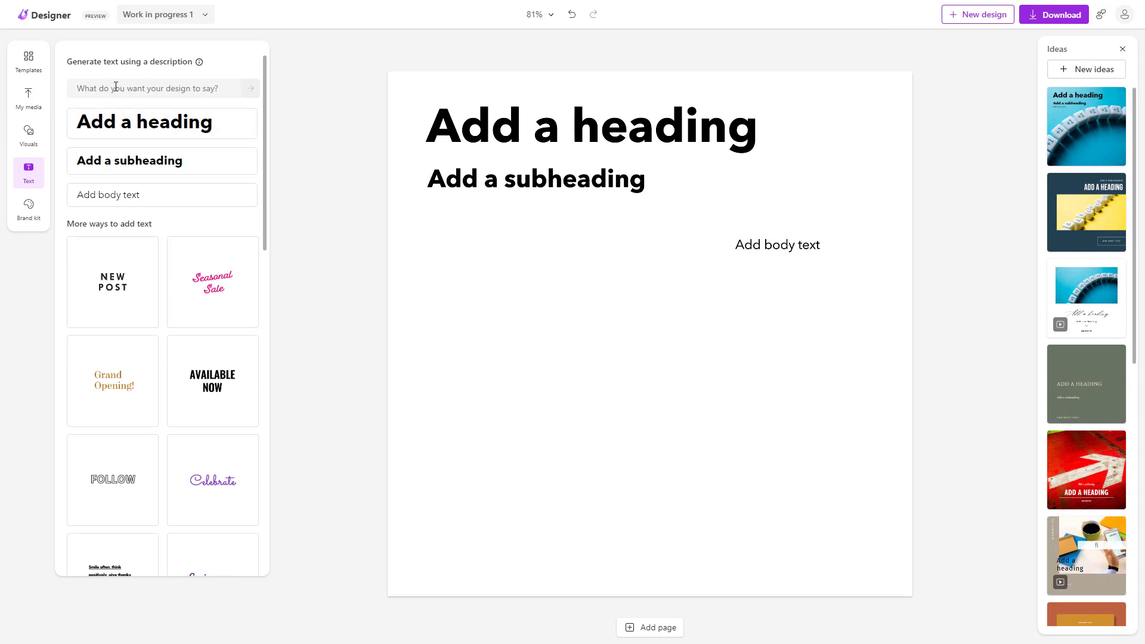
# - Describe a welcome to the TutorTube YouTube Channel and generate text suggestions from it
pyautogui.click(155, 88)
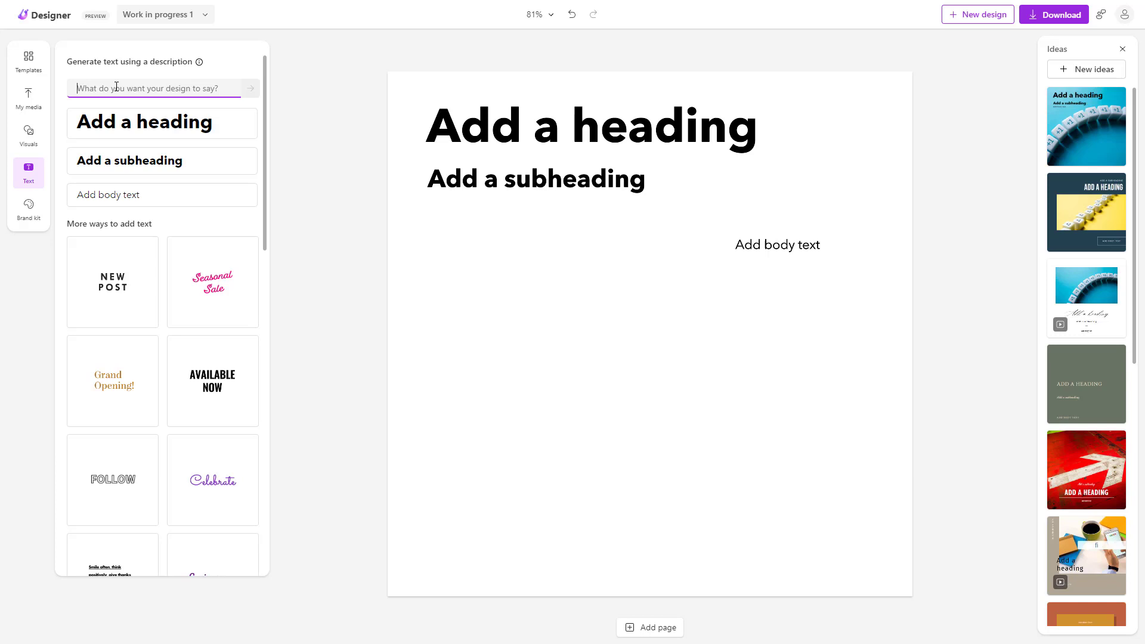
pyautogui.write('I want to')
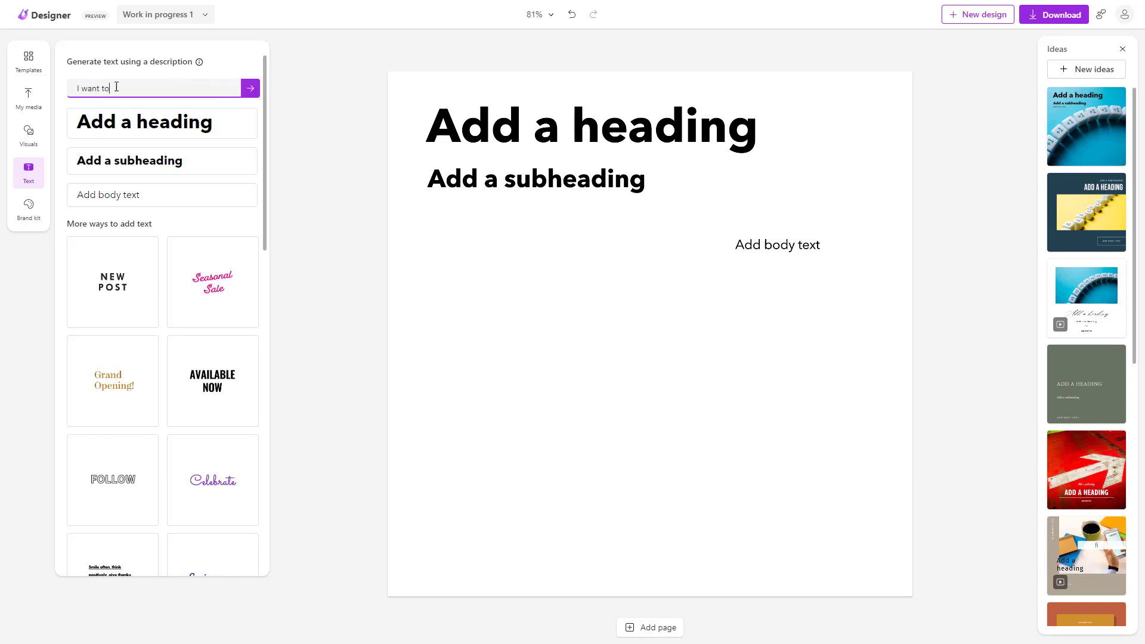
pyautogui.write('say welcome to')
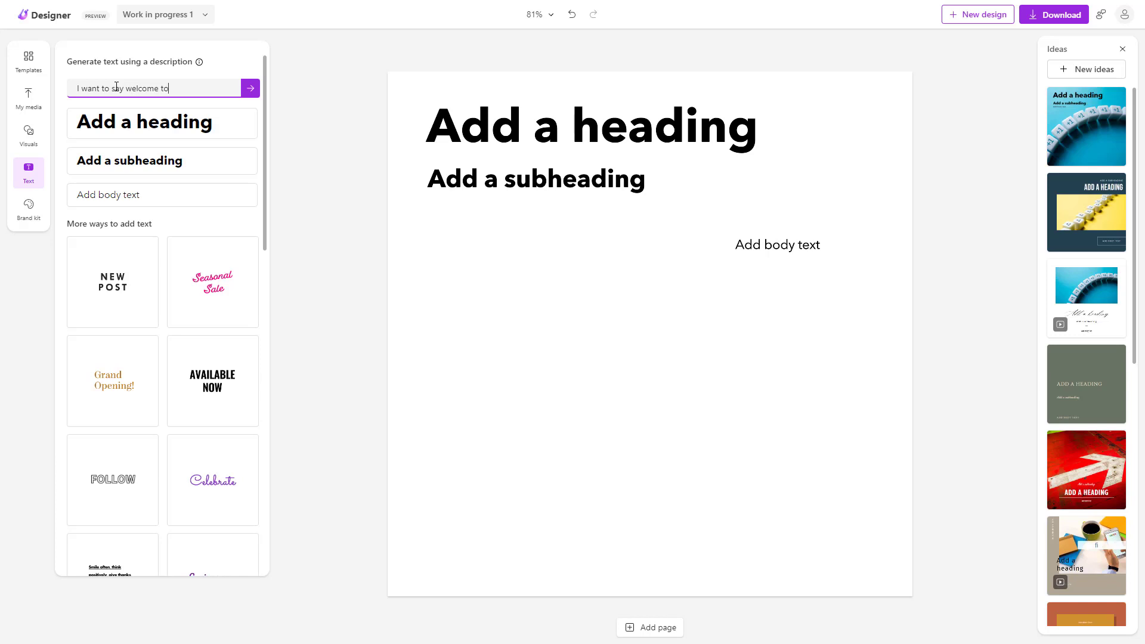
pyautogui.write('TutorTube You')
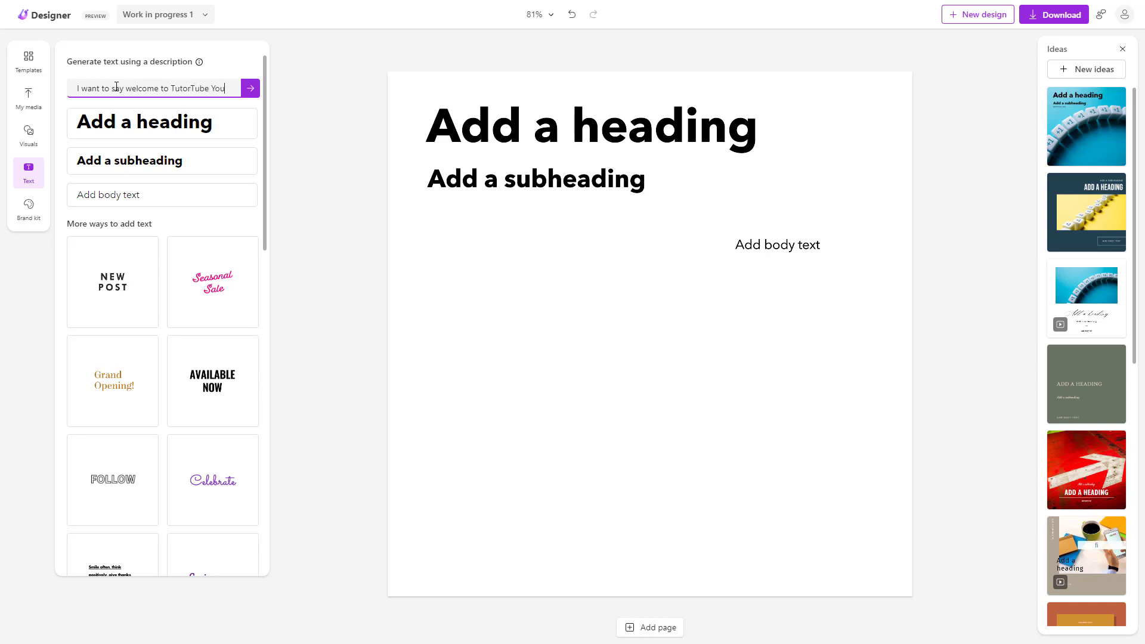
pyautogui.write('YouTube Channel')
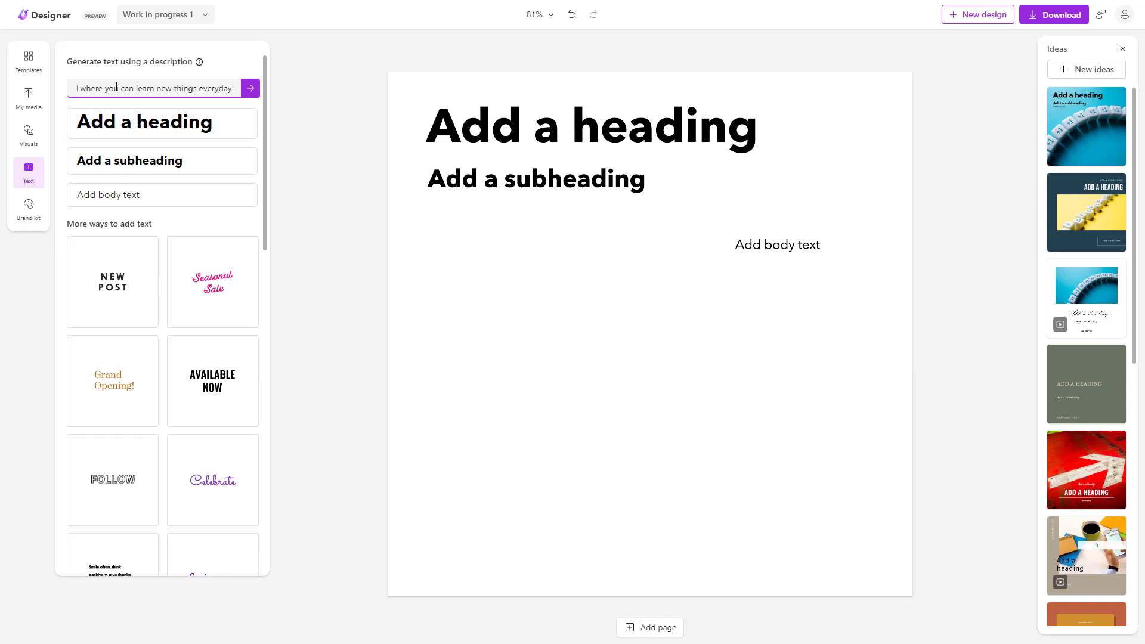
pyautogui.click(249, 88)
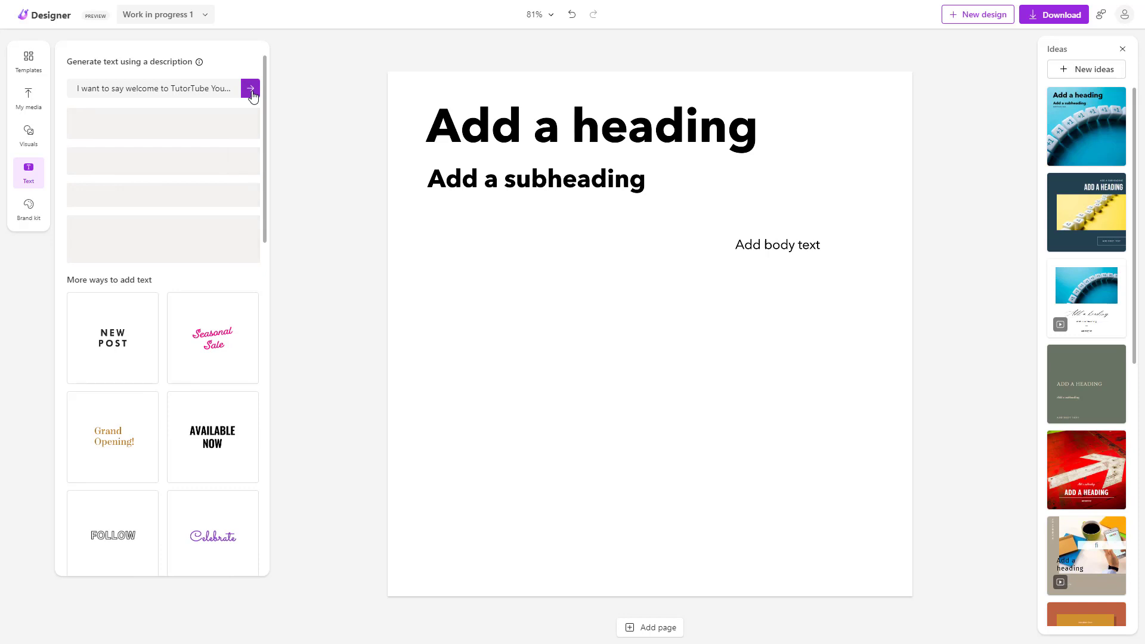
# - Replace all page text with the generated Welcome to TutorTube heading, subheading and body
pyautogui.click(251, 89)
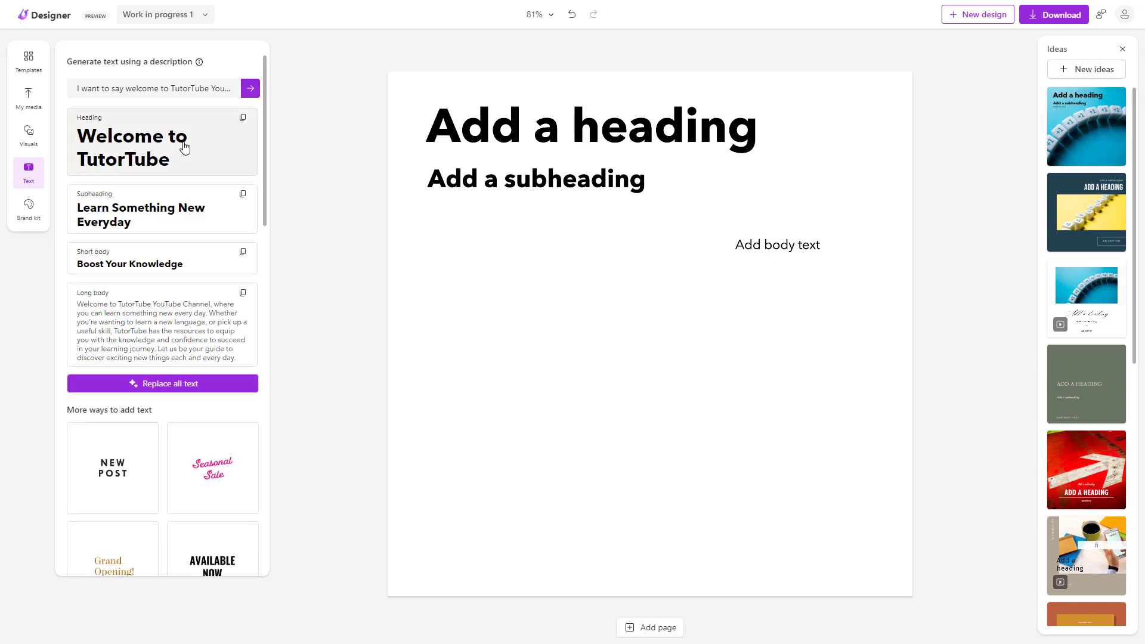
pyautogui.moveTo(136, 196)
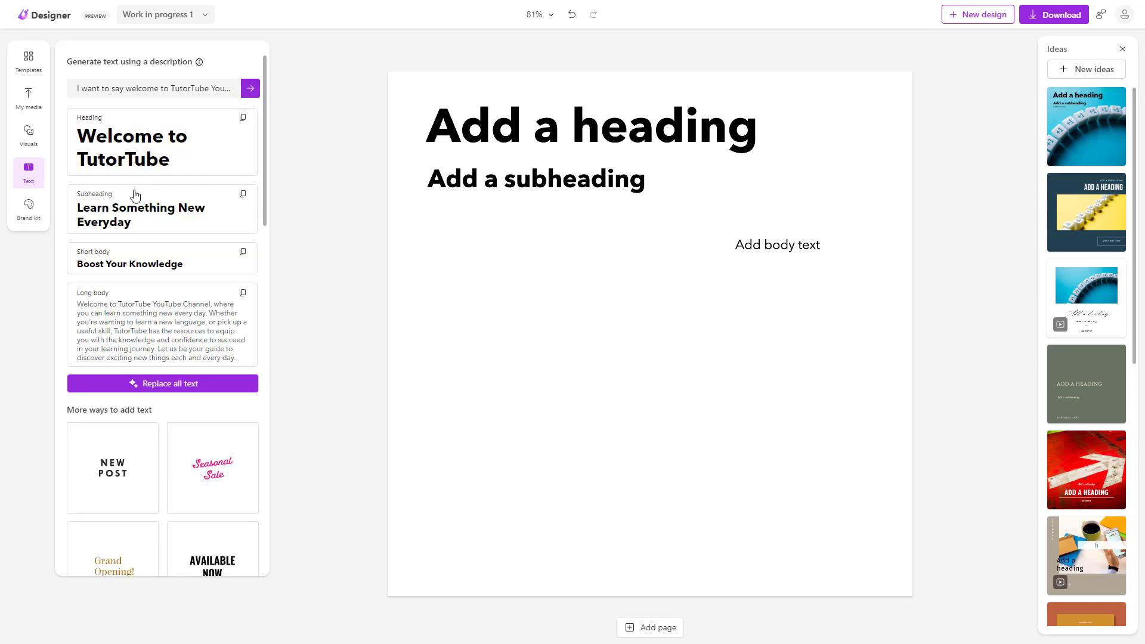
pyautogui.moveTo(141, 248)
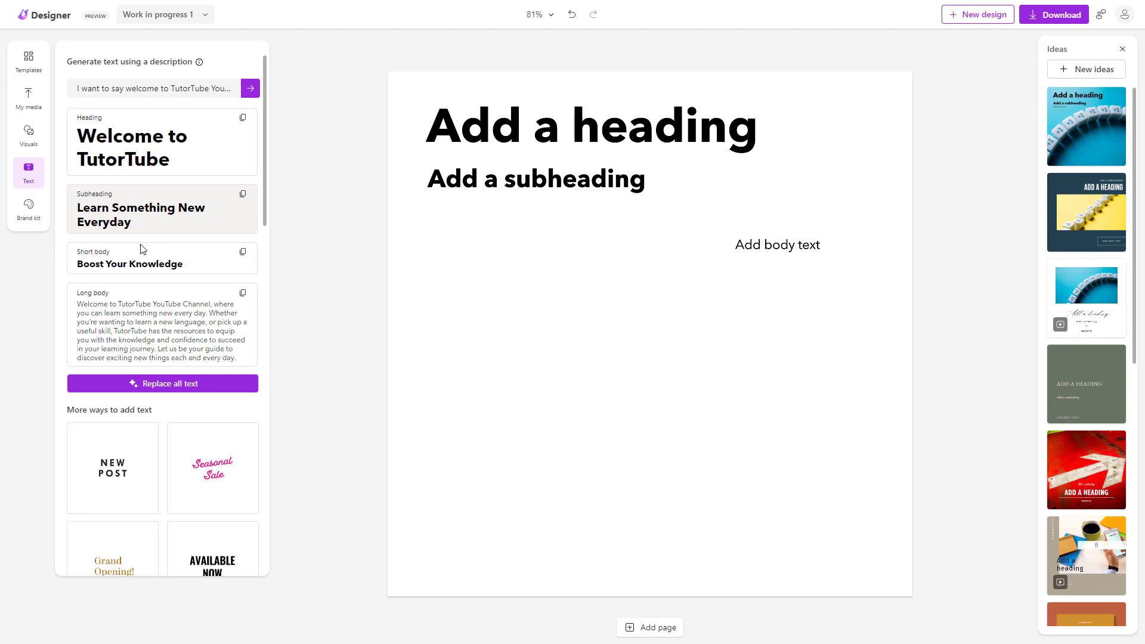
pyautogui.moveTo(149, 399)
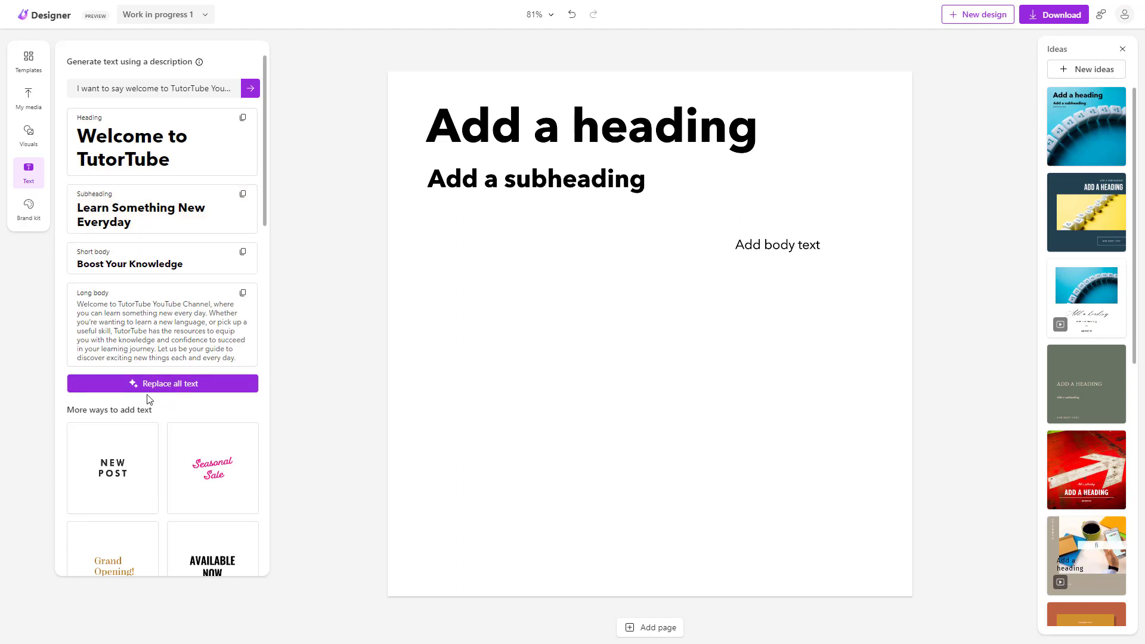
pyautogui.click(162, 384)
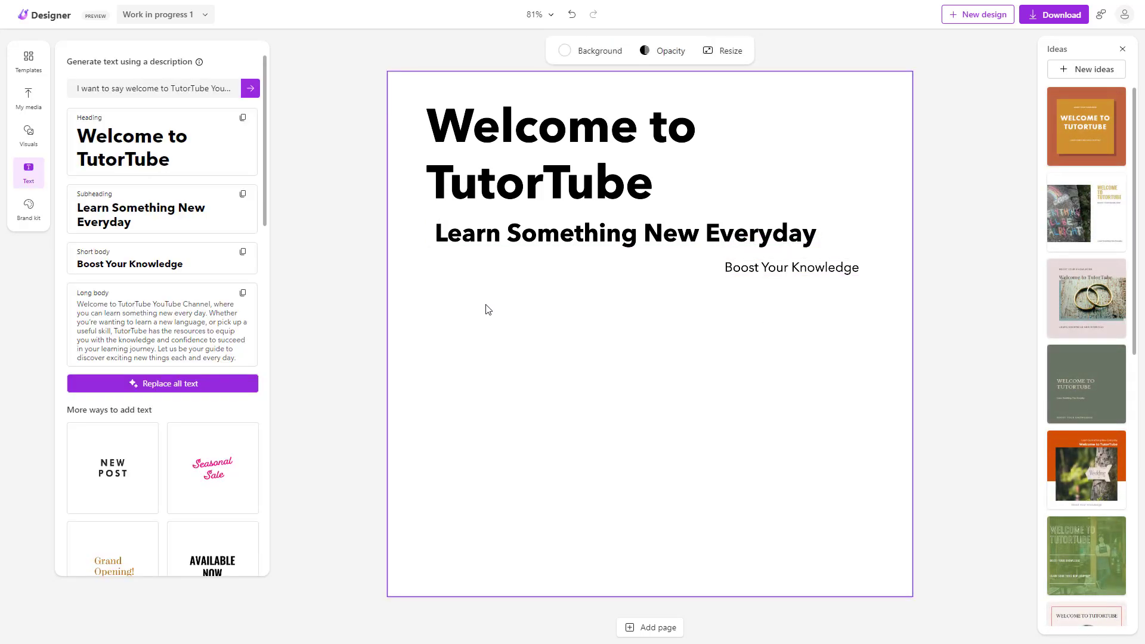
pyautogui.moveTo(134, 338)
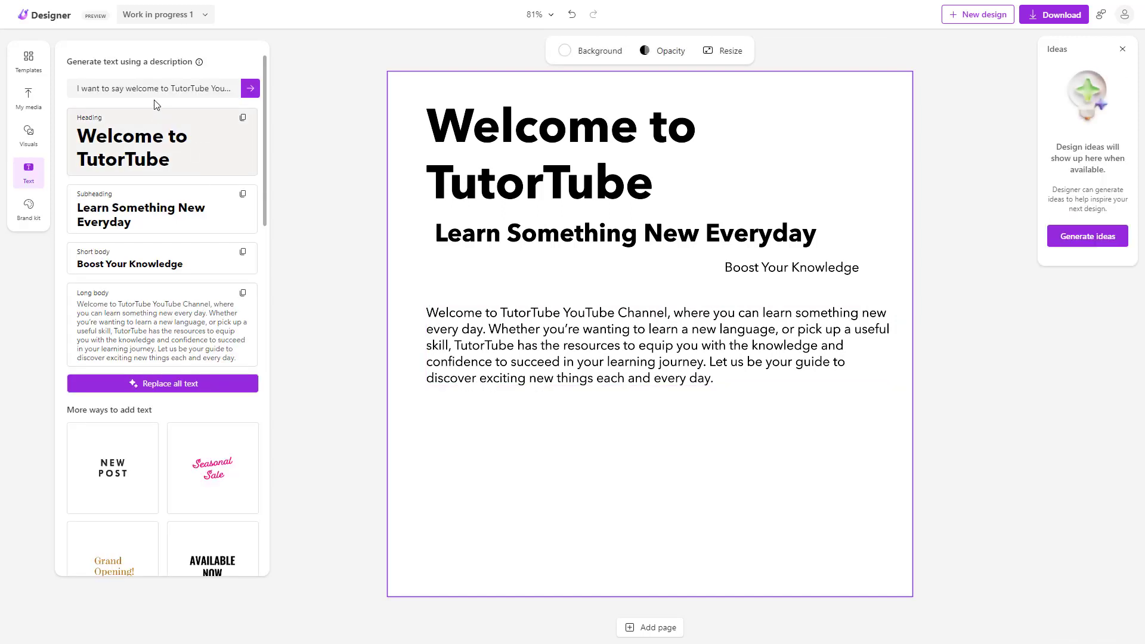
# - Replace the description with a Microsoft Designer Tutorial Series prompt and generate new suggestions
pyautogui.press('ctrl+a')
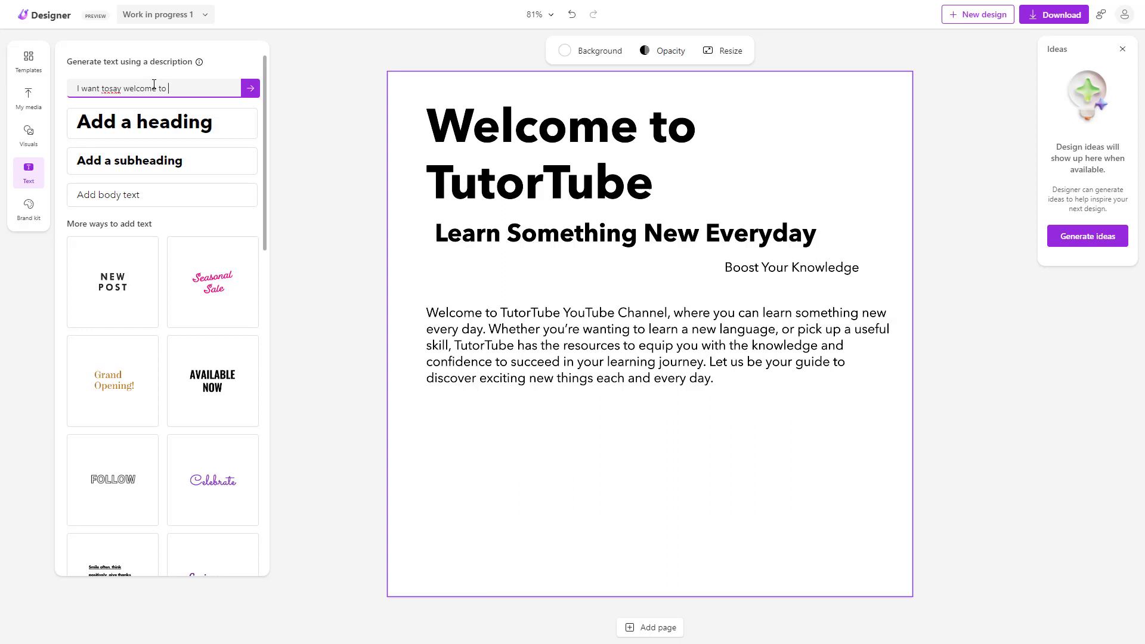
pyautogui.write('Microsoft Designer Tutorial Series')
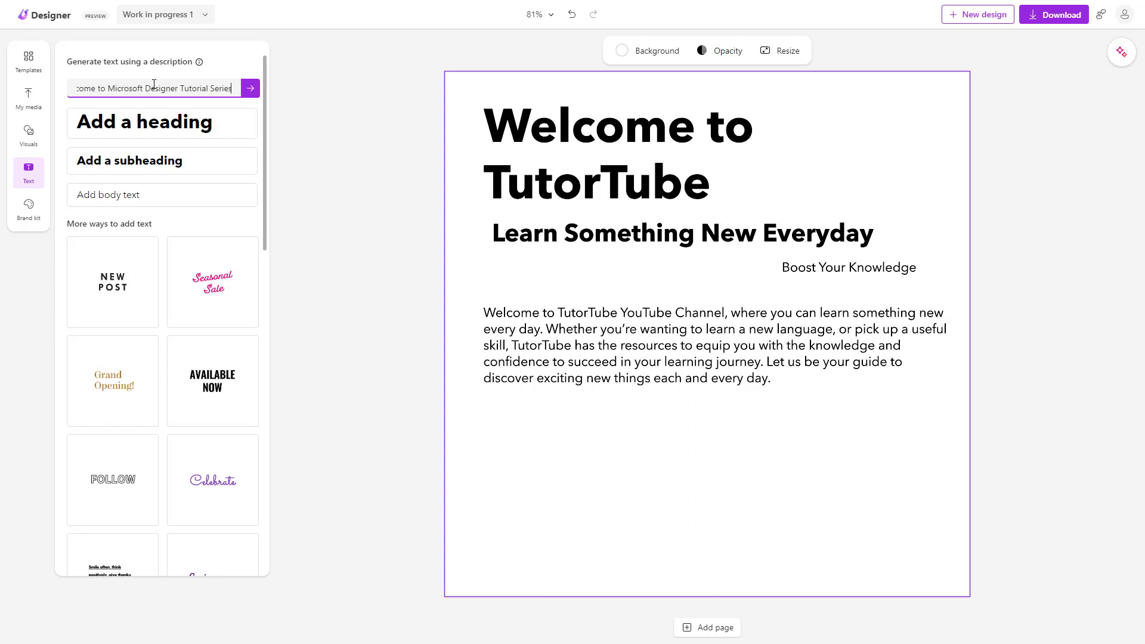
pyautogui.click(251, 89)
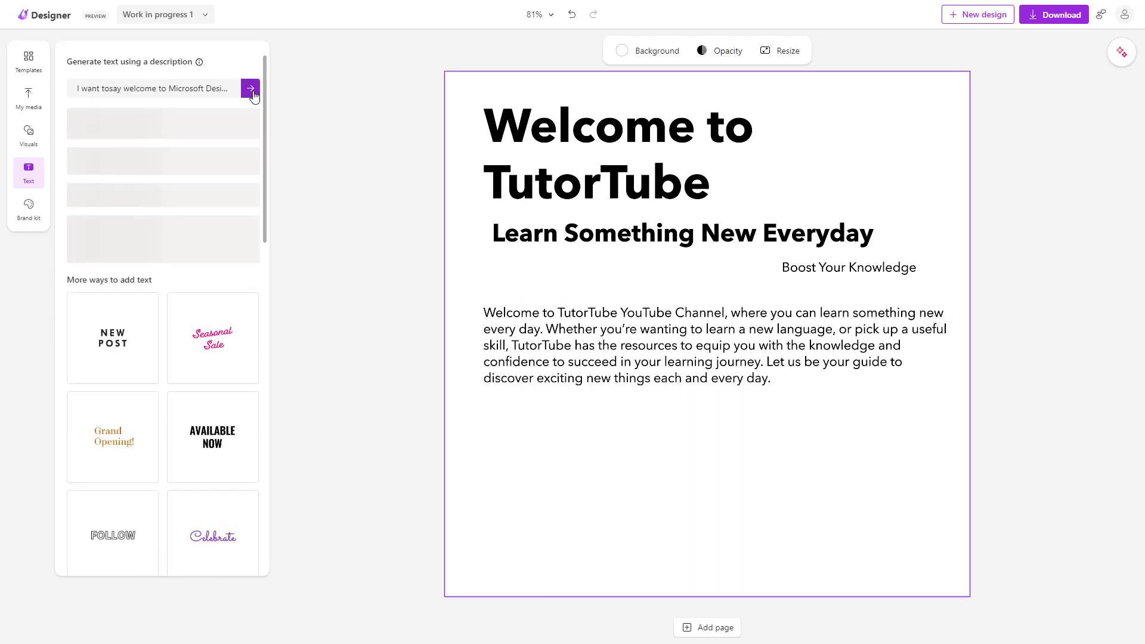
pyautogui.click(249, 88)
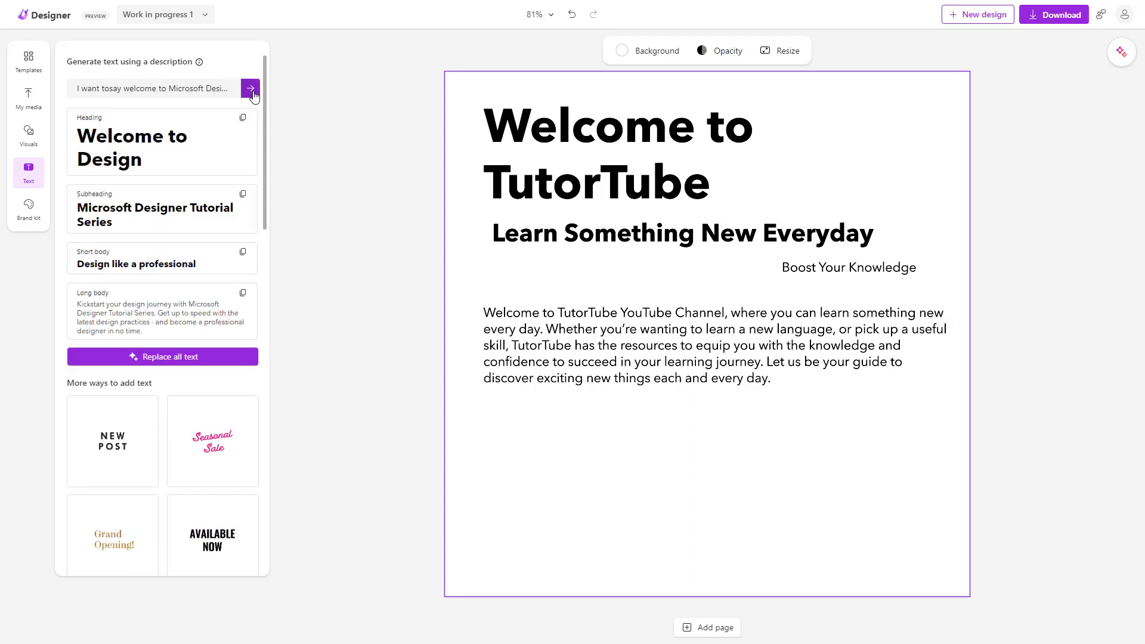
pyautogui.moveTo(155, 361)
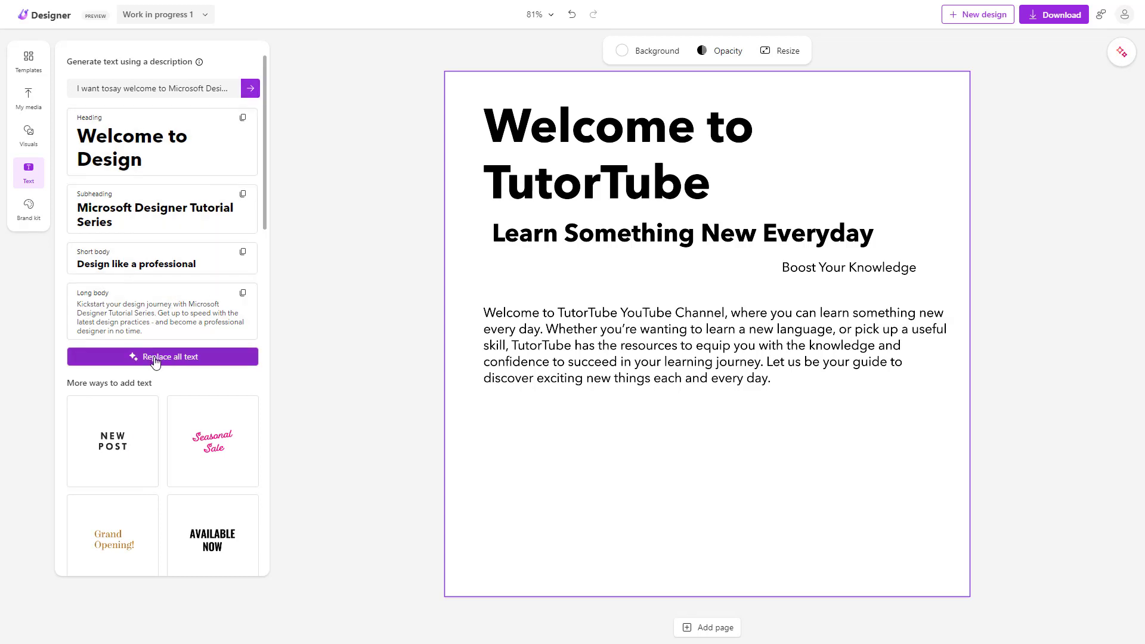
# - Replace all page text with Welcome to Design, Microsoft Designer Tutorial Series and its tagline
pyautogui.click(162, 357)
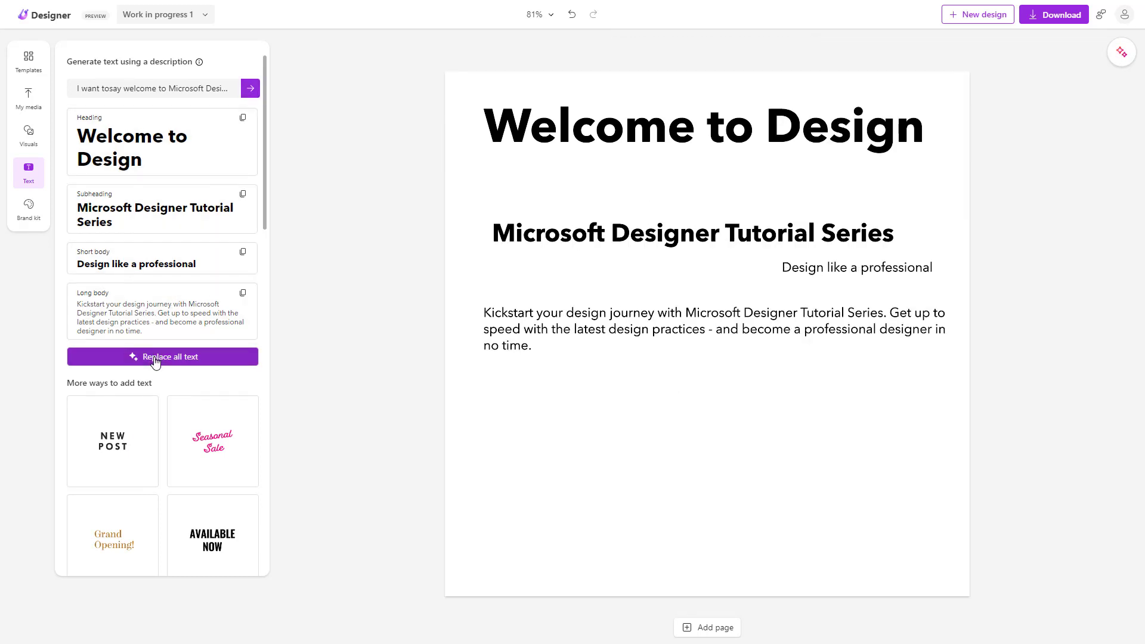